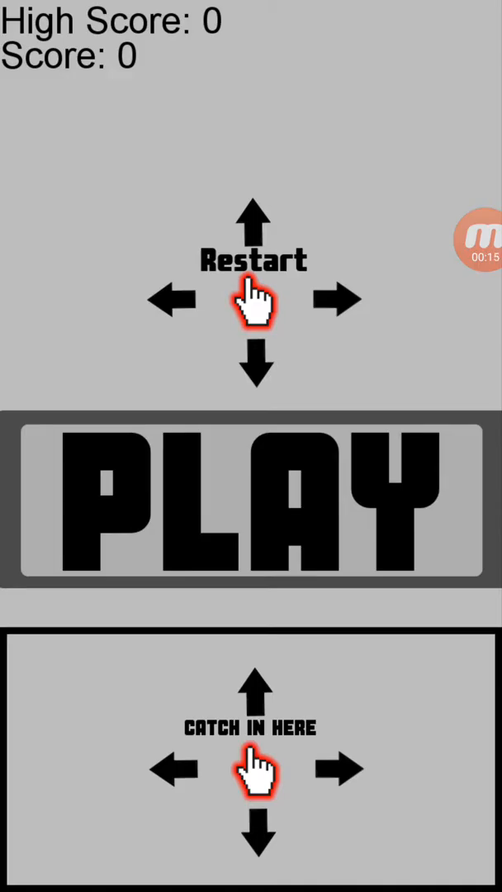
- Start a round from the start screen and let it run until the advert appears
{"action": "left_click", "coordinate": [251, 499]}
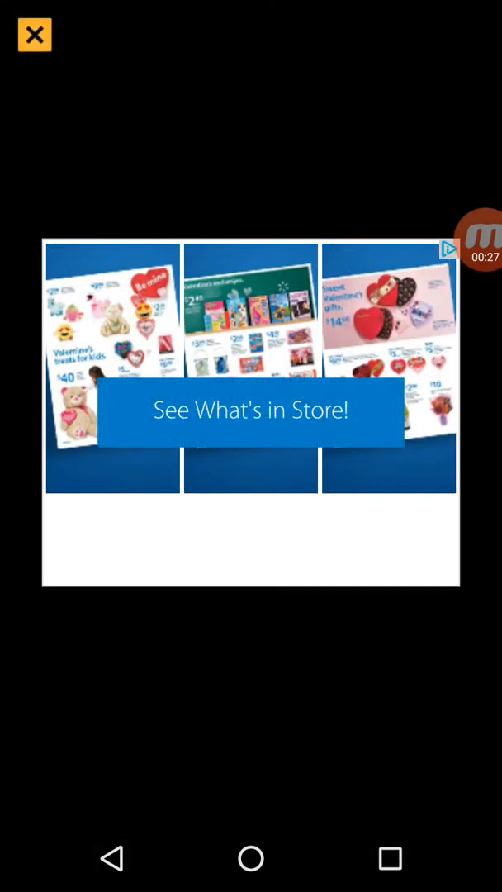
- Dismiss the advert with the X and play the round up to 20 points
{"action": "left_click", "coordinate": [33, 33]}
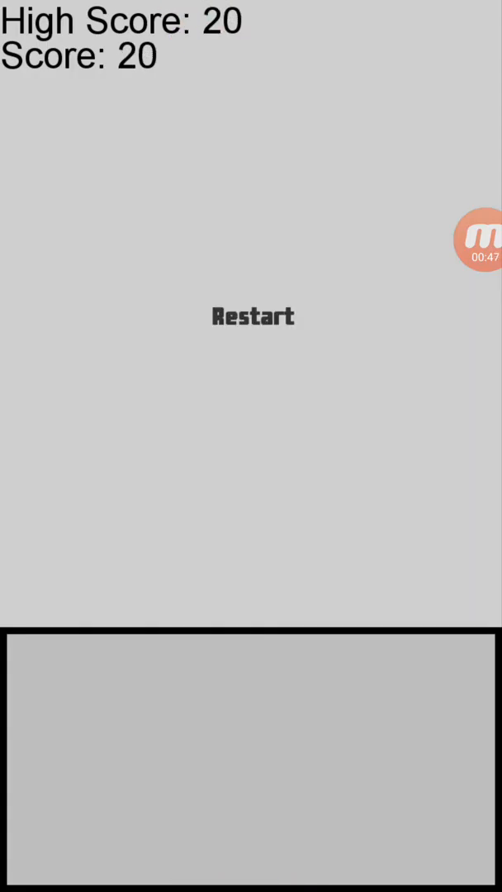
- Make a last catch attempt, then restart once the 20-point round ends
{"action": "left_click", "coordinate": [251, 316]}
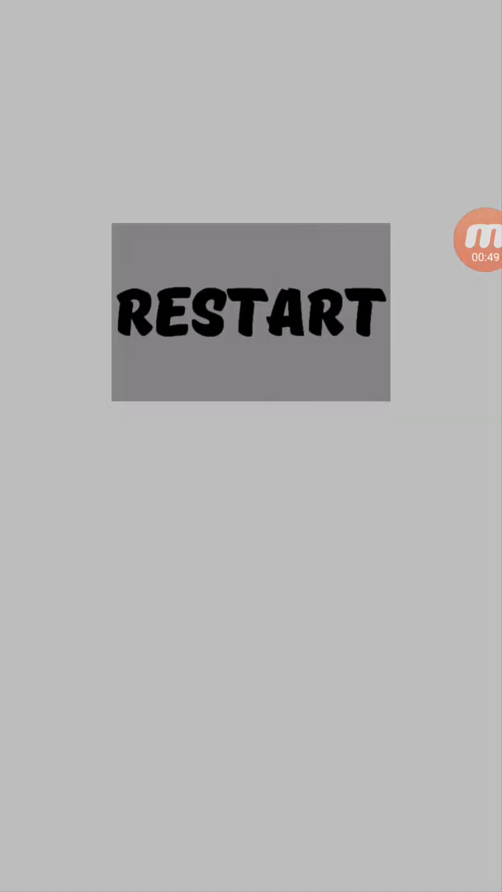
{"action": "left_click", "coordinate": [251, 310]}
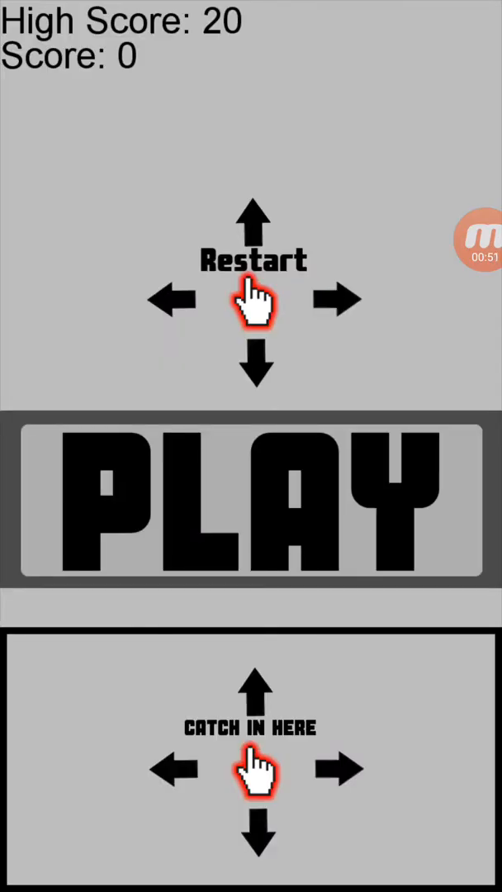
- Play a new round ending at 7 points and return to the start screen
{"action": "left_click", "coordinate": [251, 499]}
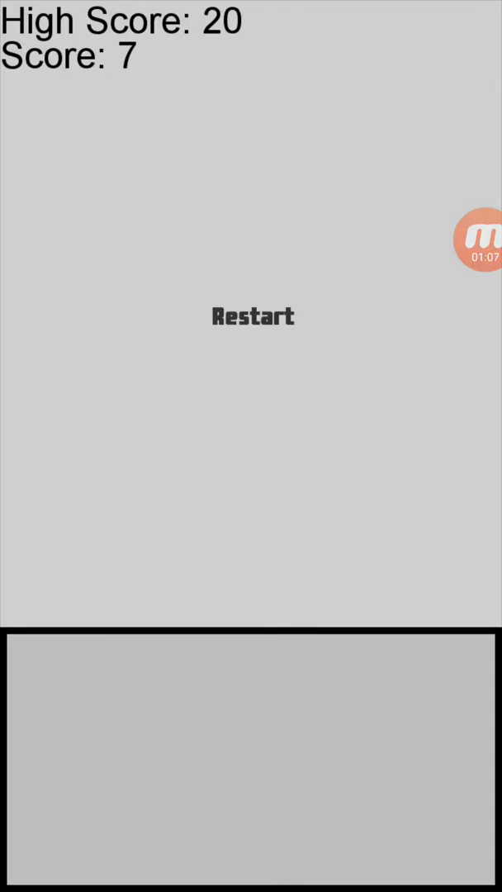
{"action": "left_click", "coordinate": [251, 315]}
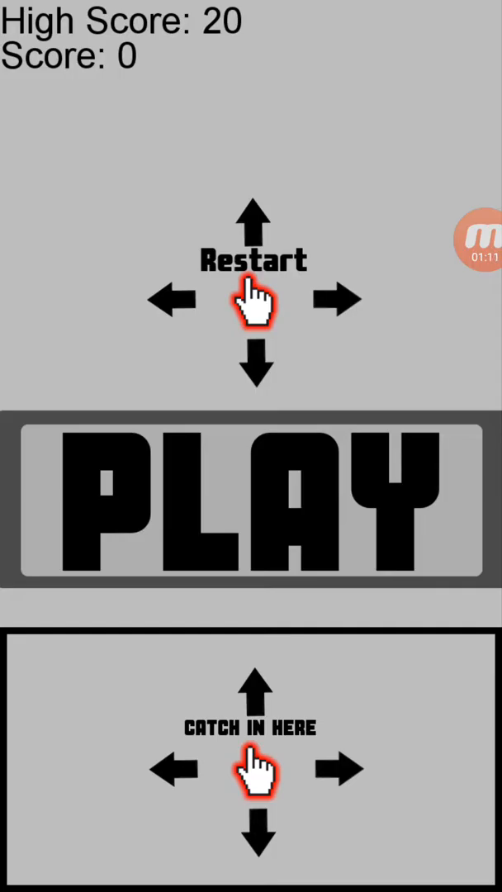
- Play a third round ending at 7 points and return to the start screen
{"action": "left_click", "coordinate": [251, 499]}
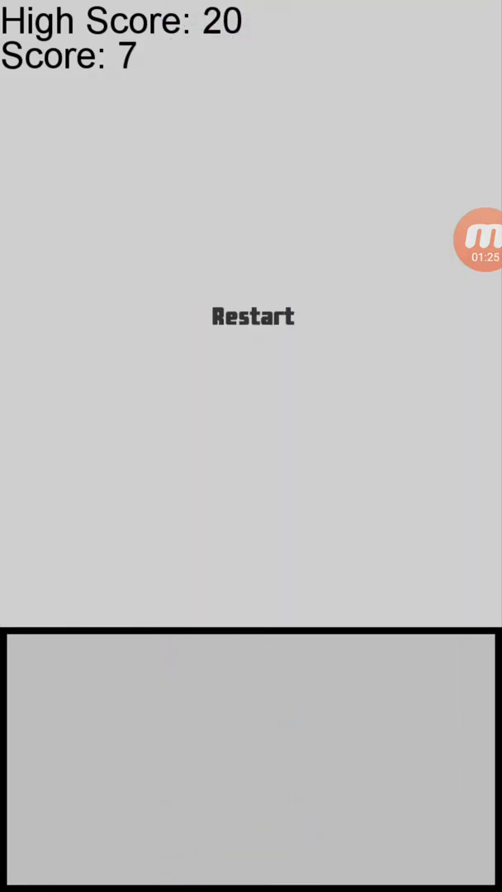
{"action": "left_click", "coordinate": [253, 316]}
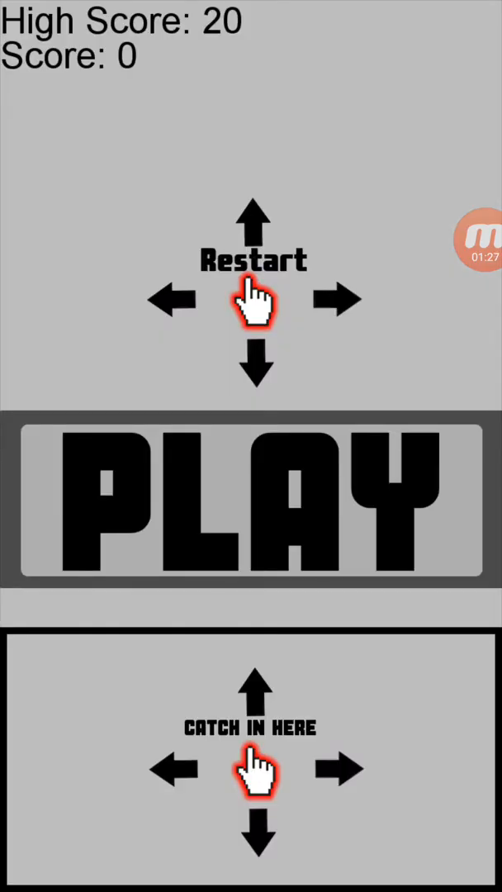
- Play a fourth round ending at 4 points and return to the start screen
{"action": "left_click", "coordinate": [251, 499]}
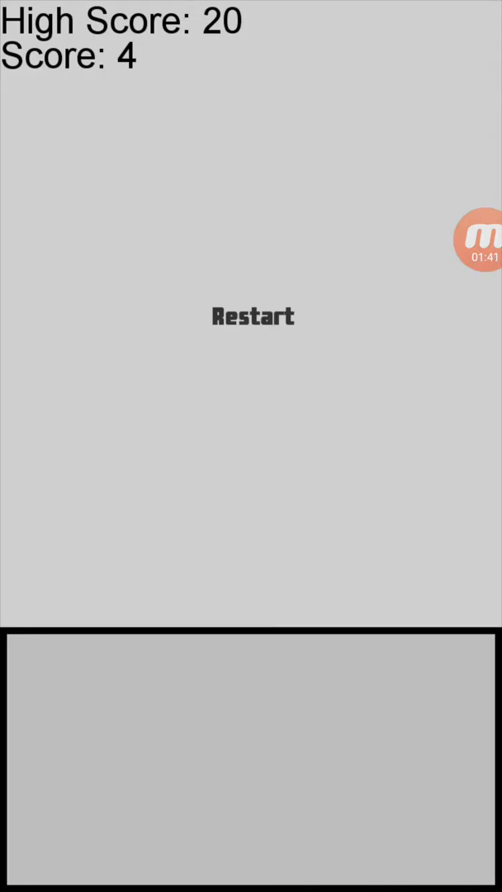
{"action": "left_click", "coordinate": [253, 317]}
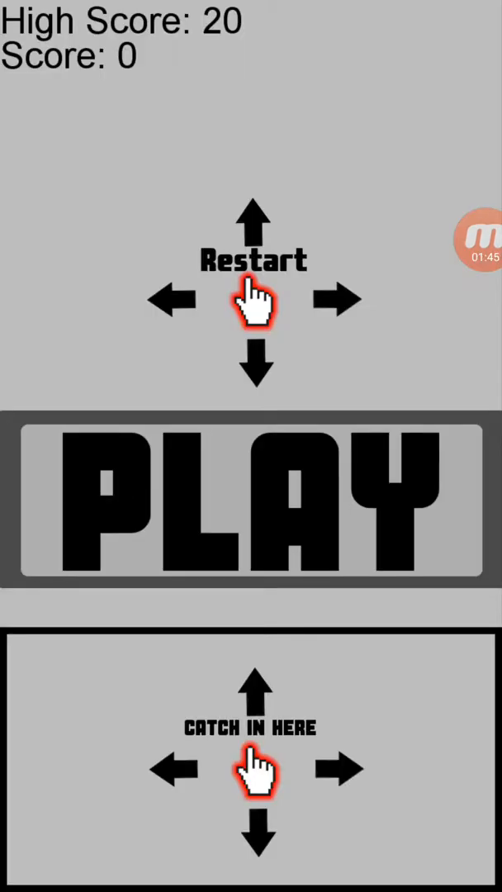
- Start a fifth round and catch falling green balls up to 19 points
{"action": "left_click", "coordinate": [254, 499]}
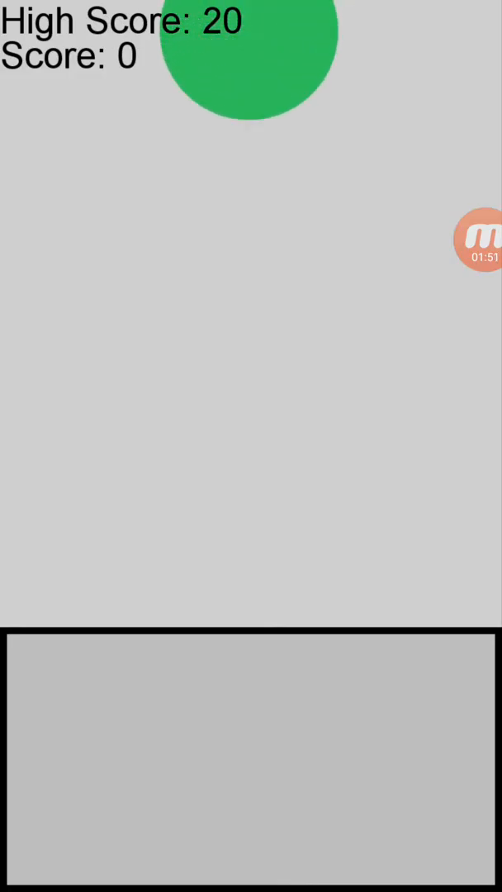
{"action": "left_click", "coordinate": [248, 58]}
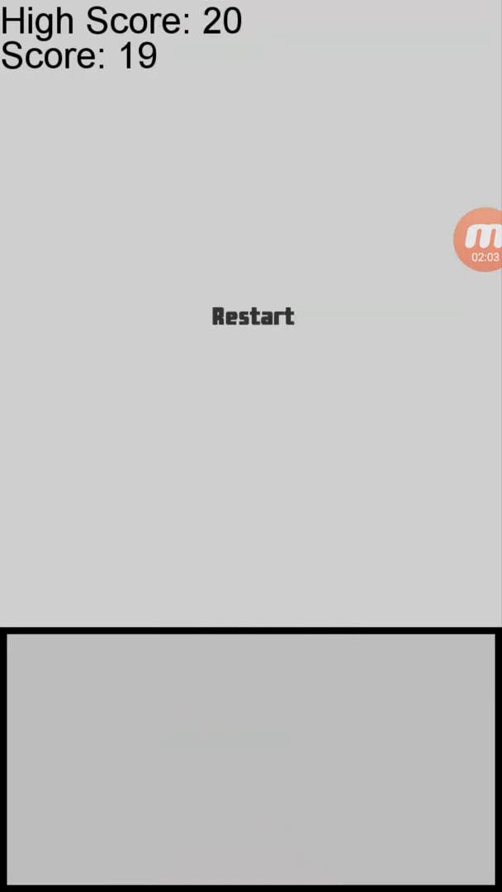
{"action": "left_click", "coordinate": [252, 316]}
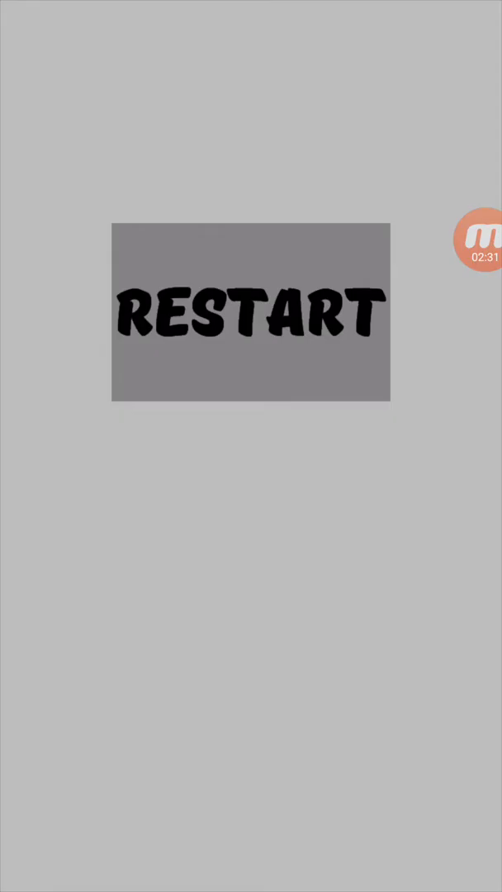
- Restart after the 19-point round and close the advert to reach the start screen
{"action": "left_click", "coordinate": [251, 320]}
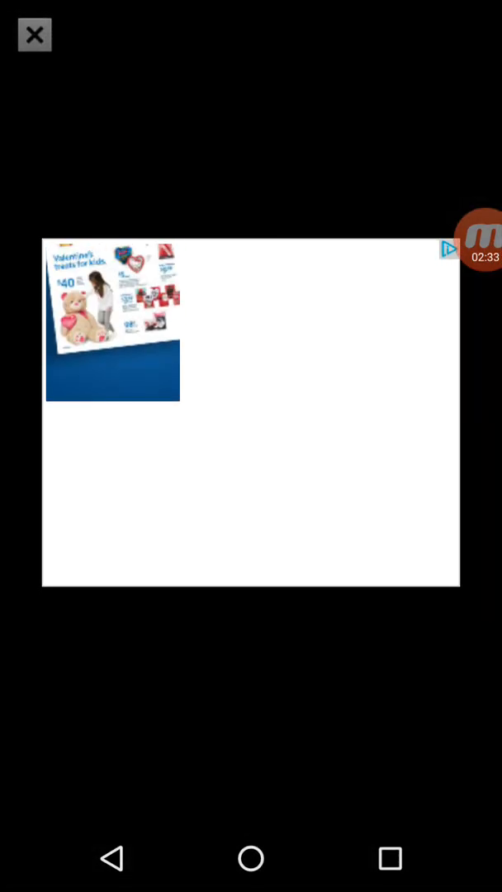
{"action": "left_click", "coordinate": [35, 34]}
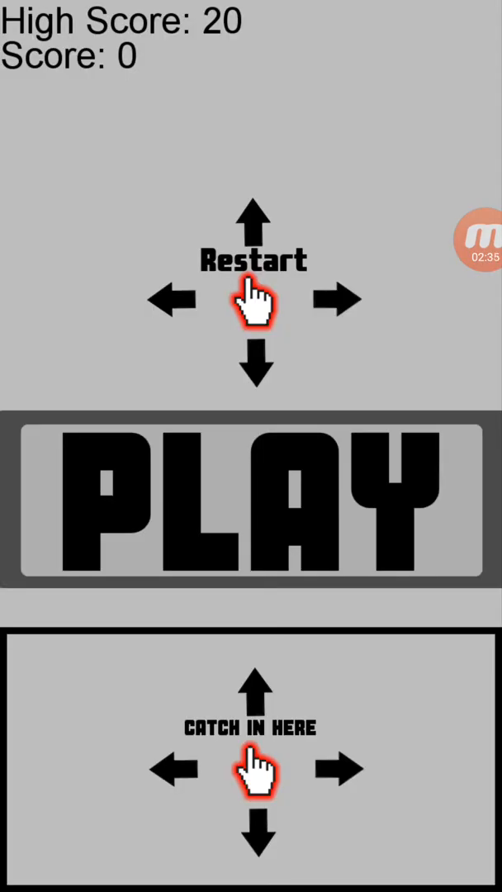